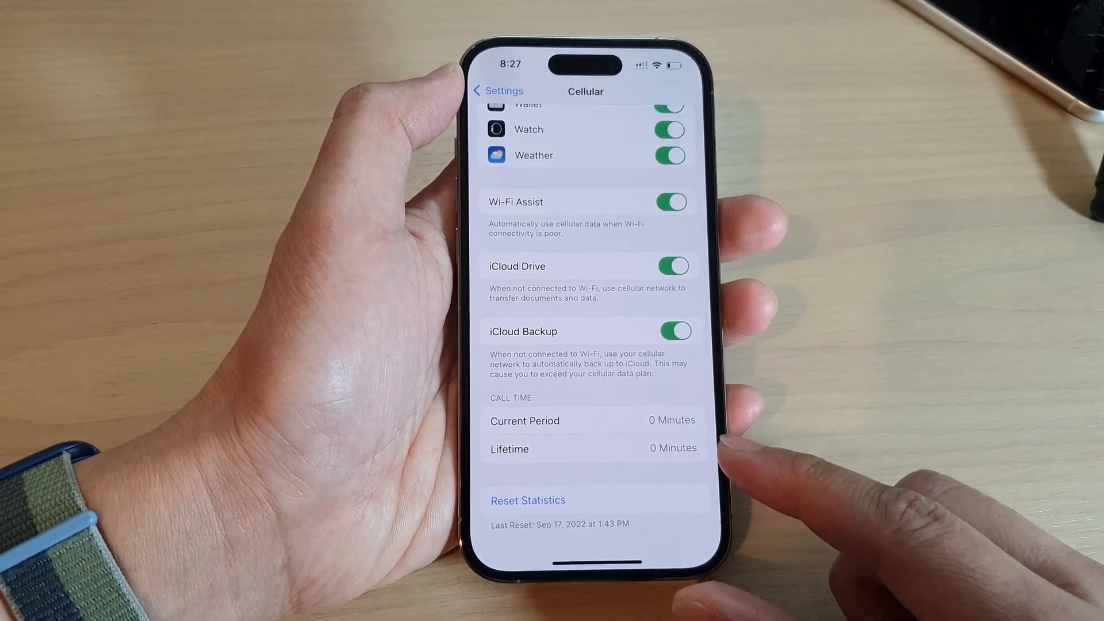
pyautogui.click(497, 89)
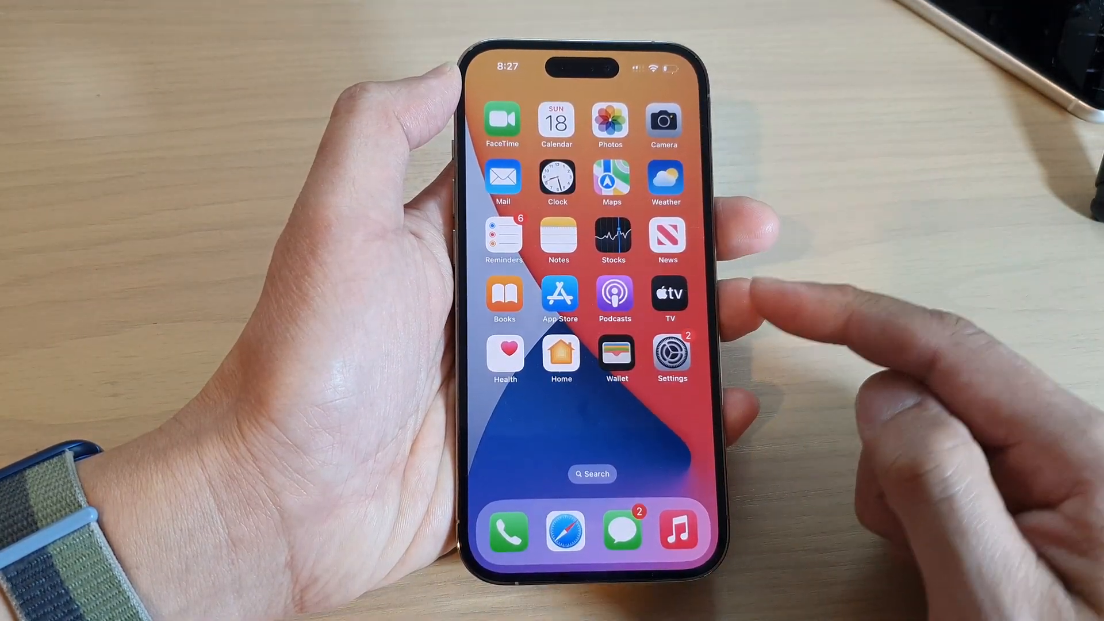
pyautogui.click(671, 350)
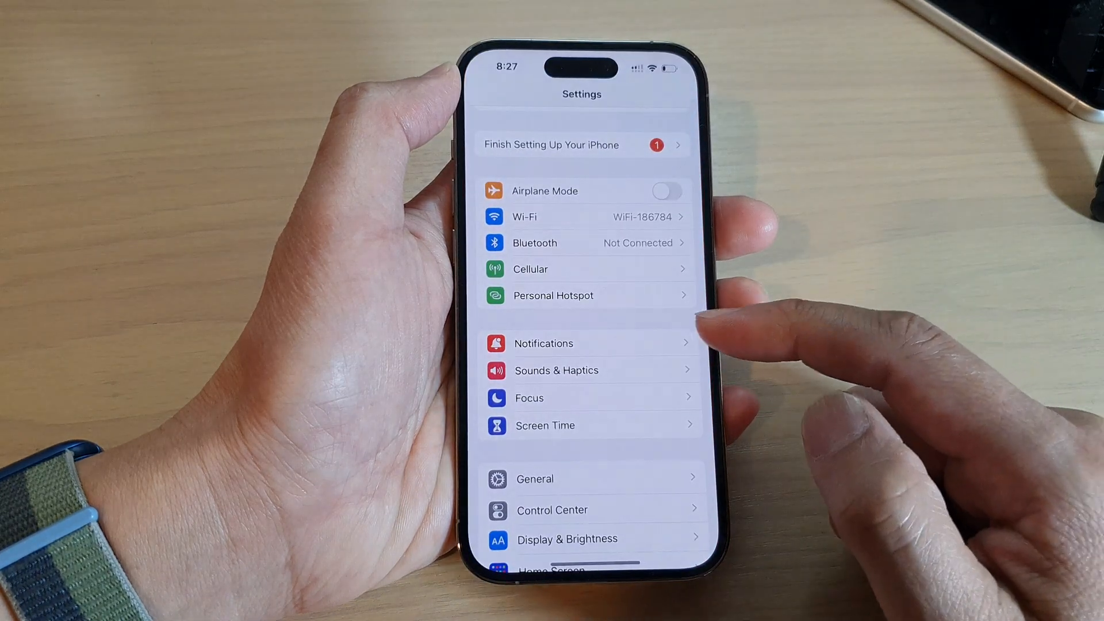
pyautogui.scroll(3)
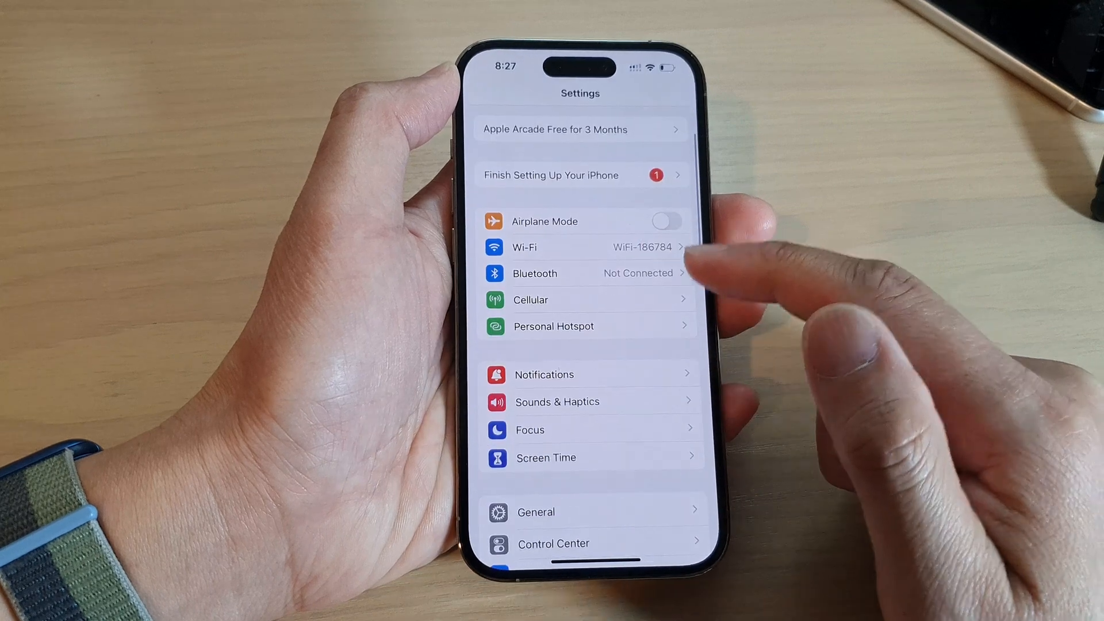
pyautogui.click(529, 299)
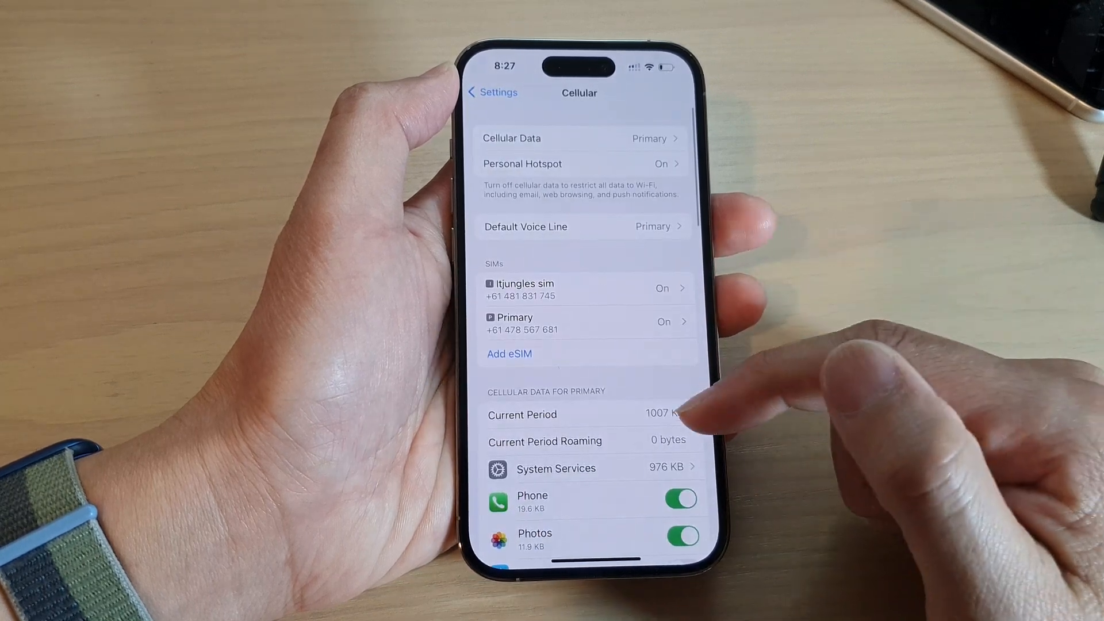
pyautogui.scroll(-3)
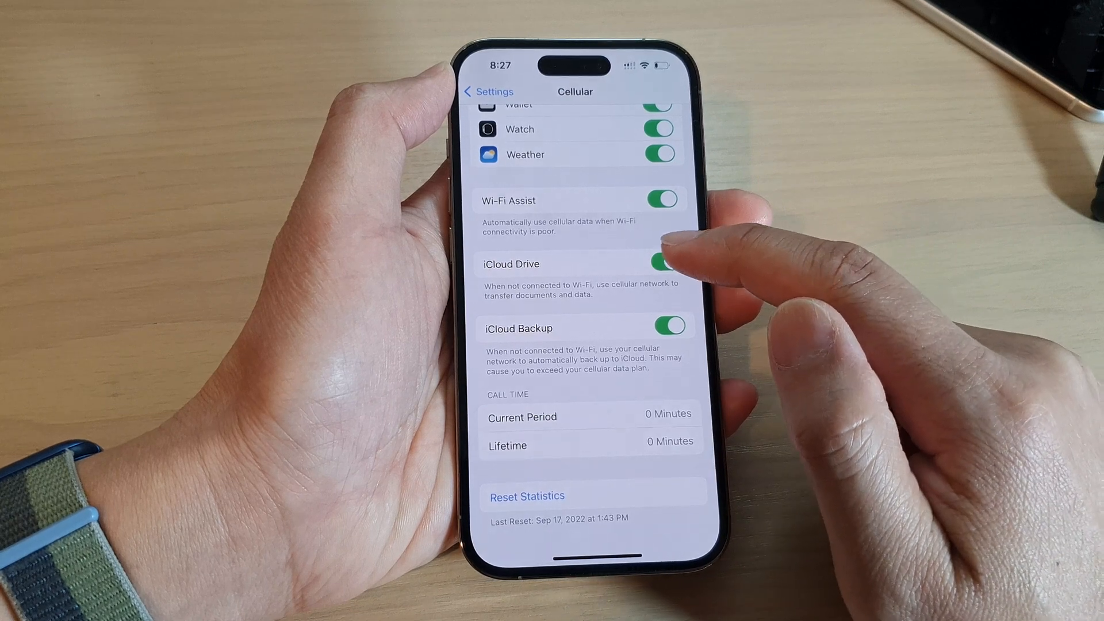
pyautogui.click(659, 263)
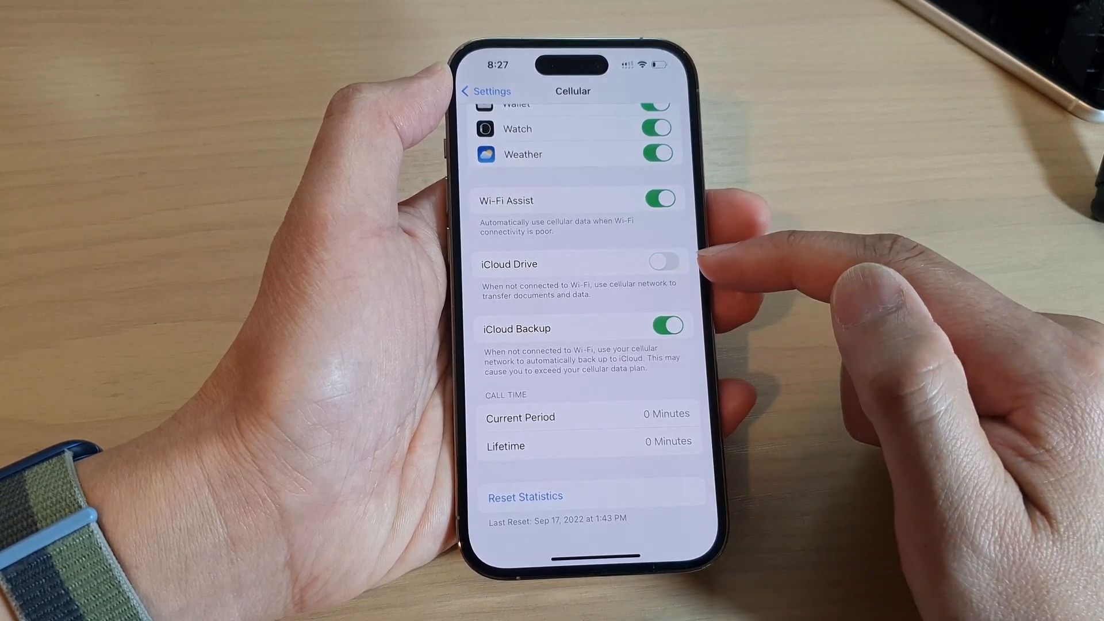
pyautogui.click(663, 265)
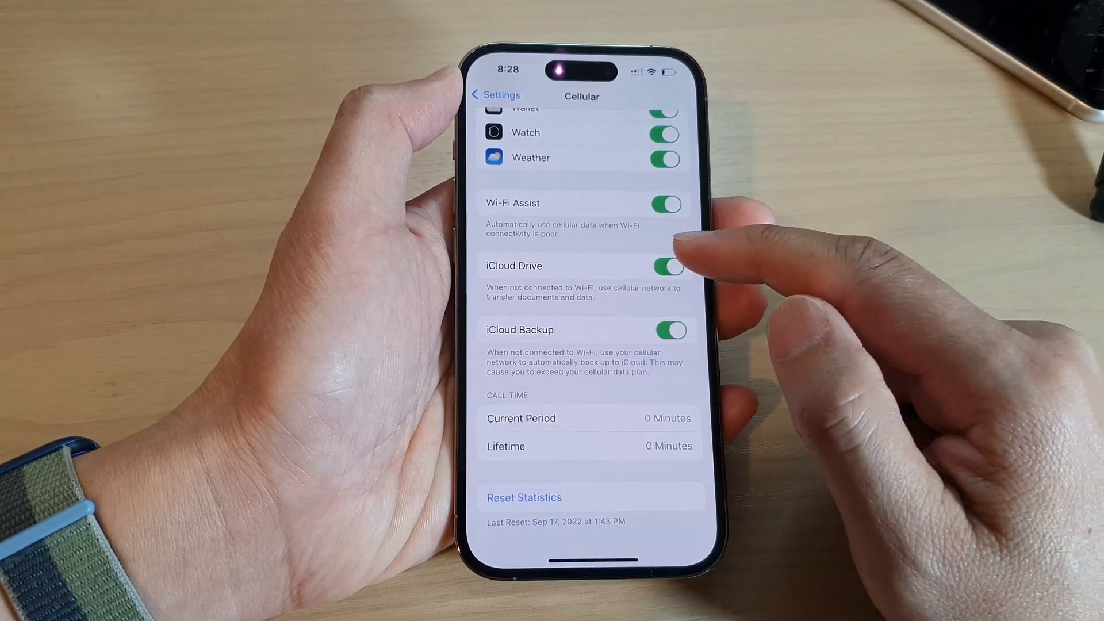
pyautogui.click(665, 266)
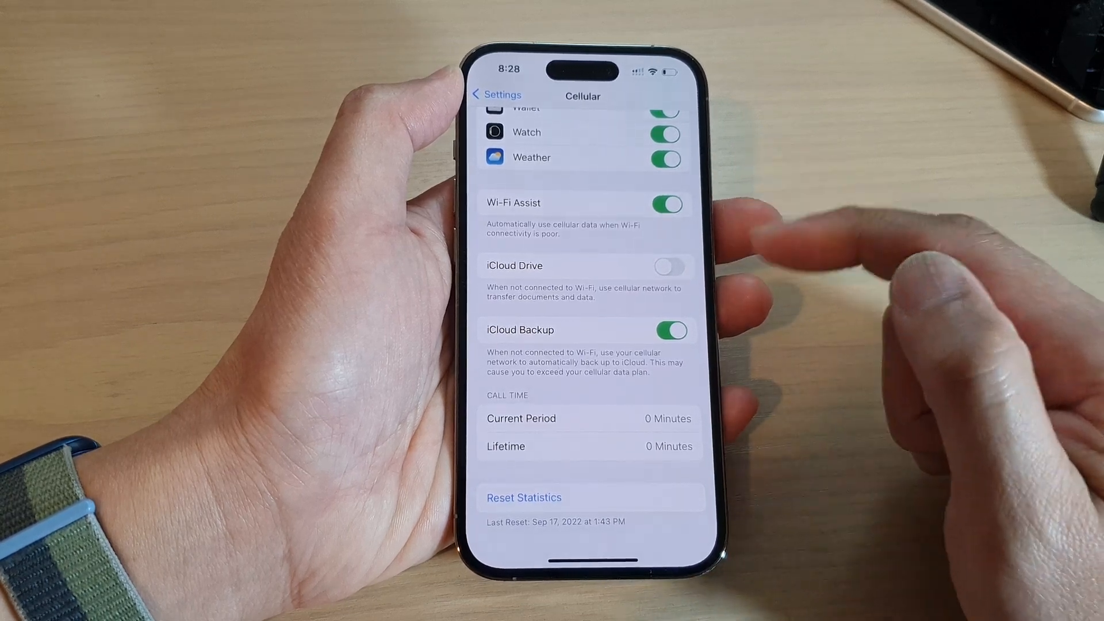
pyautogui.click(666, 265)
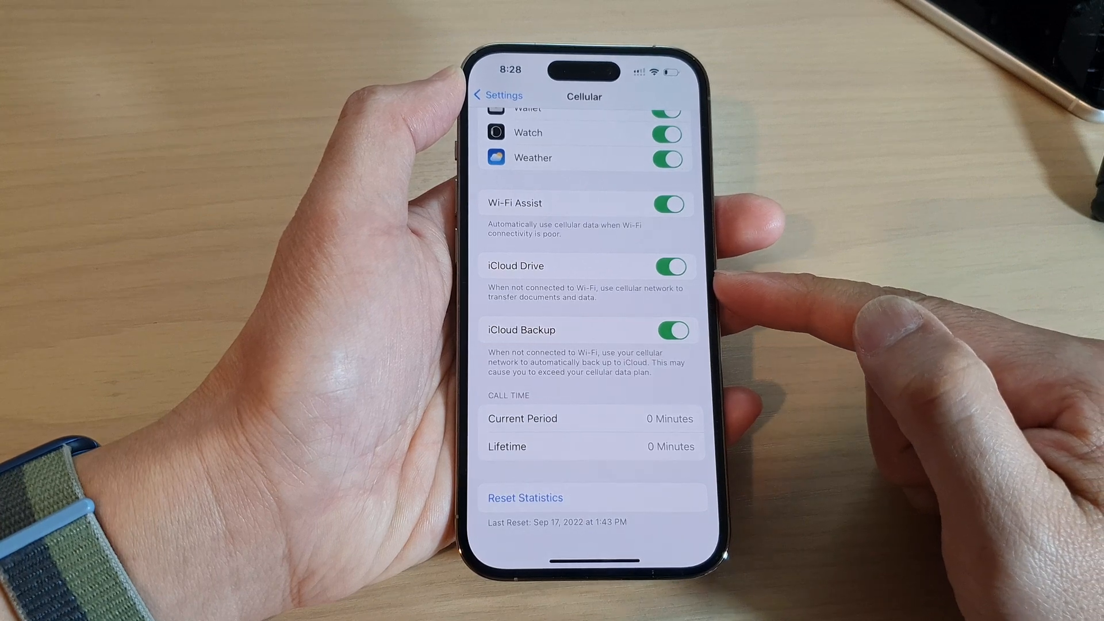
pyautogui.moveTo(831, 302)
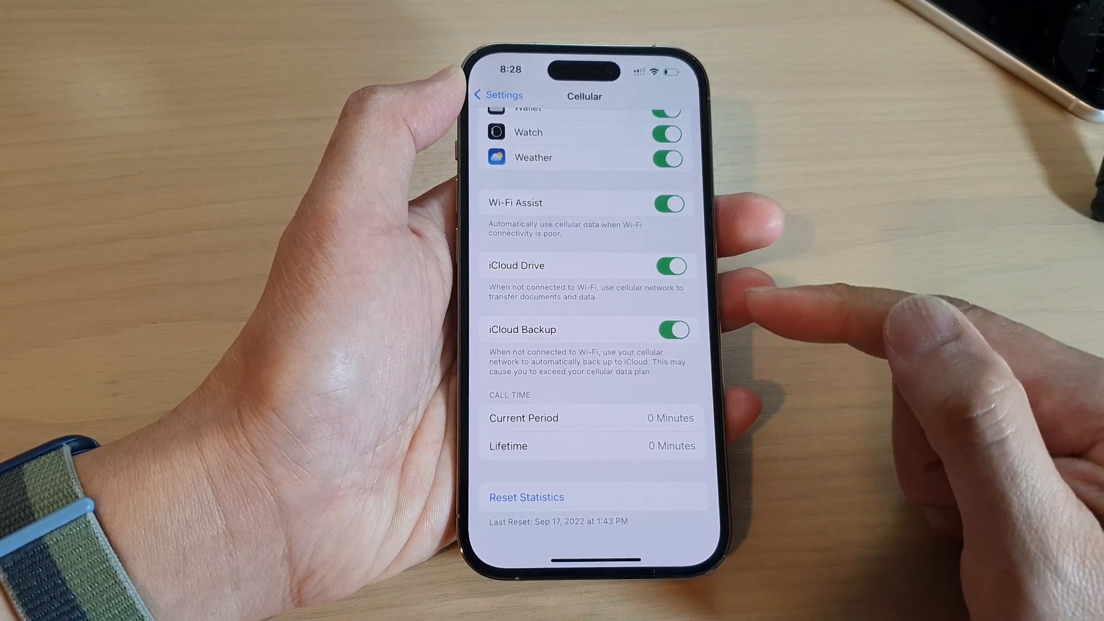